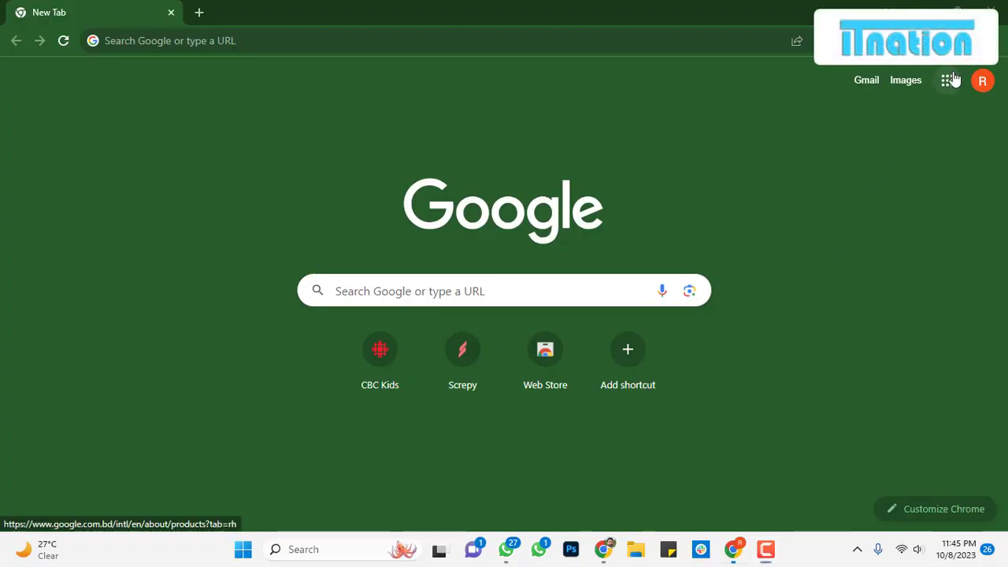
Launch Google Docs from Chrome's Google apps menu.
left_click(947, 80)
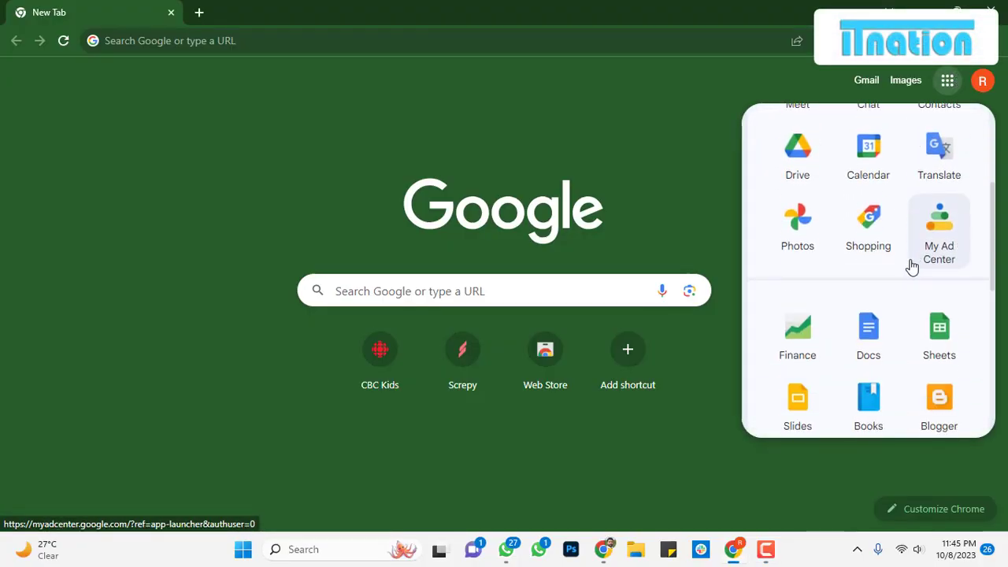
left_click(868, 329)
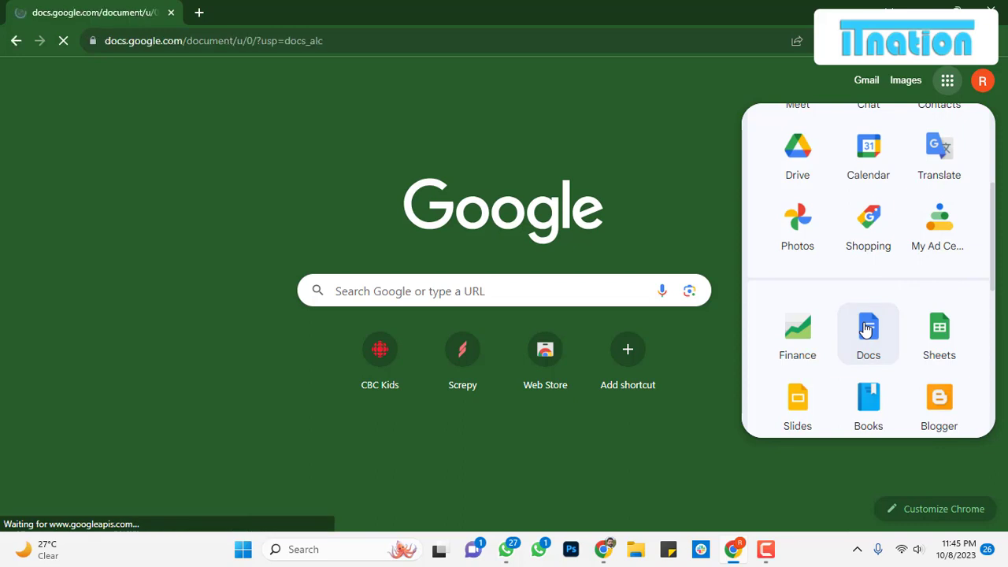
Start a new document from the Resume Spearmint template in the template gallery.
left_click(868, 332)
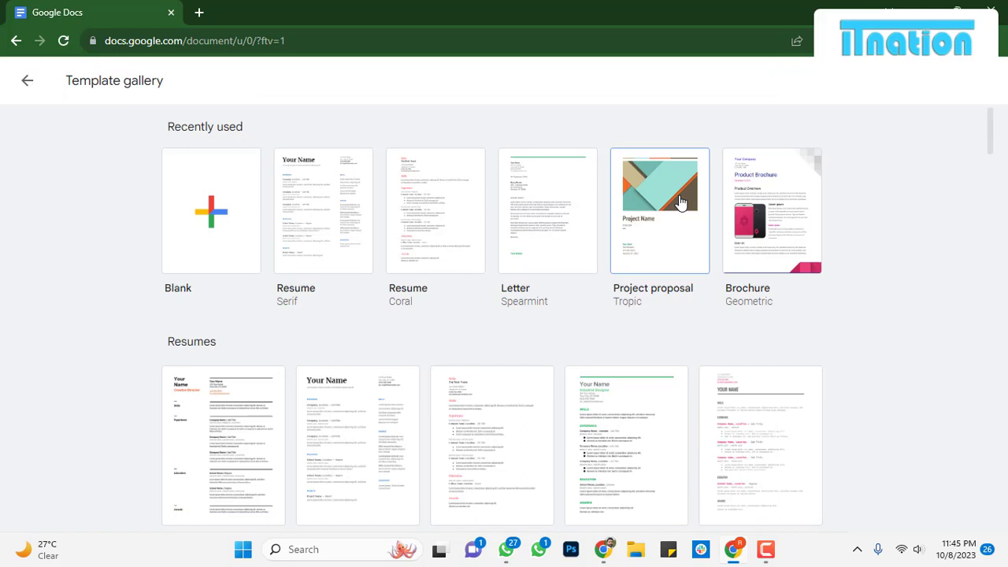
scroll("down", 3)
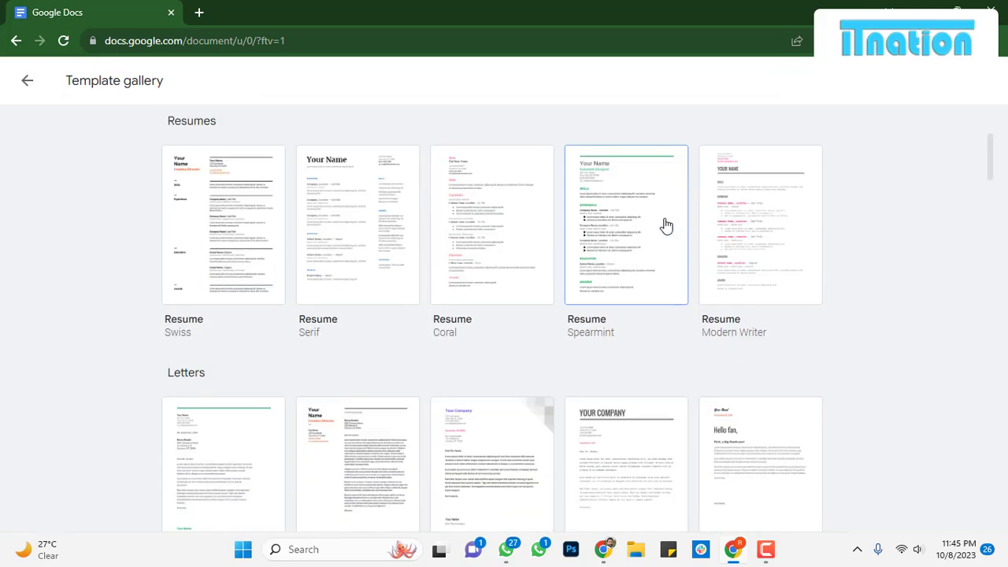
mouse_move(615, 255)
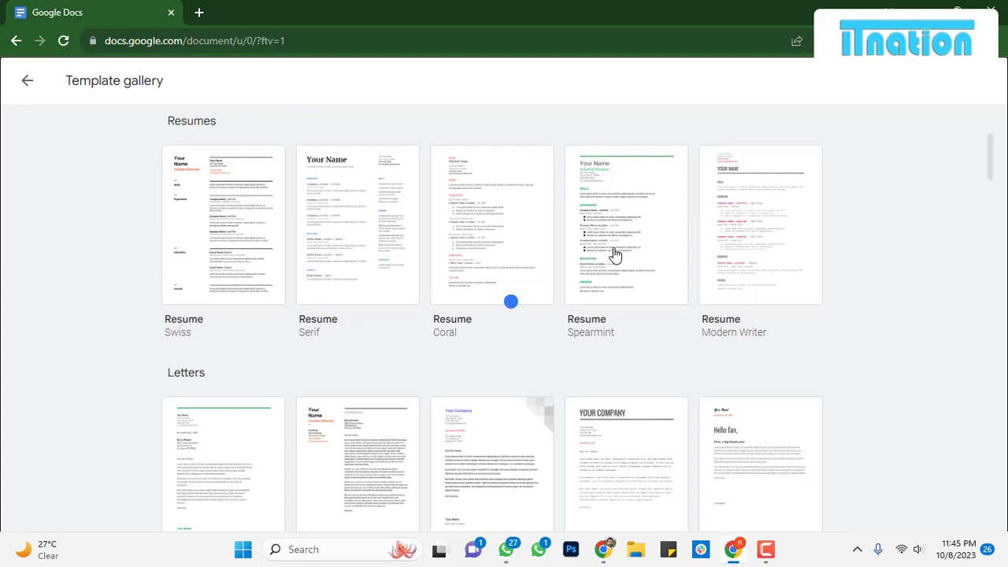
left_click(491, 224)
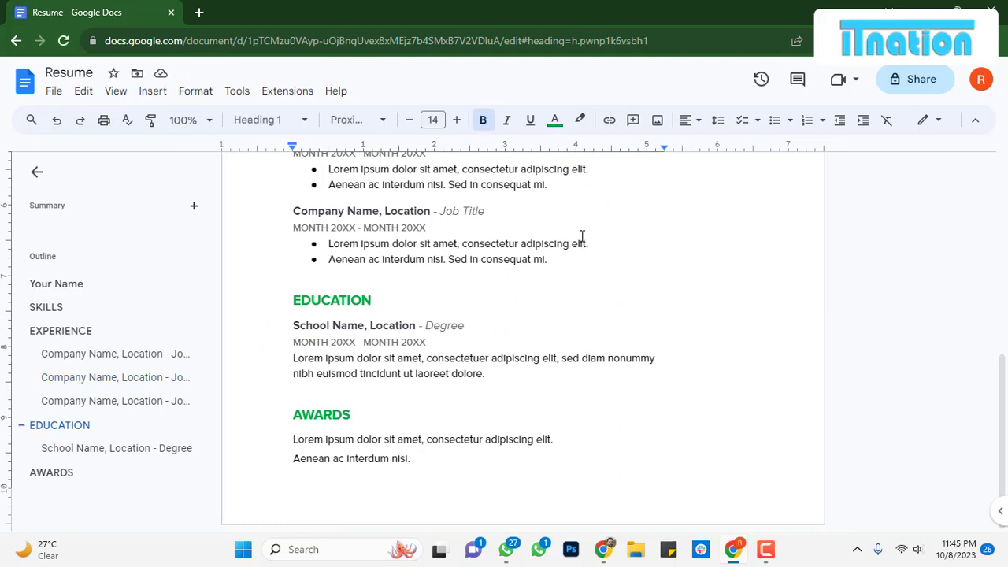
Place the cursor above EDUCATION and insert a new blank drawing.
left_click(153, 91)
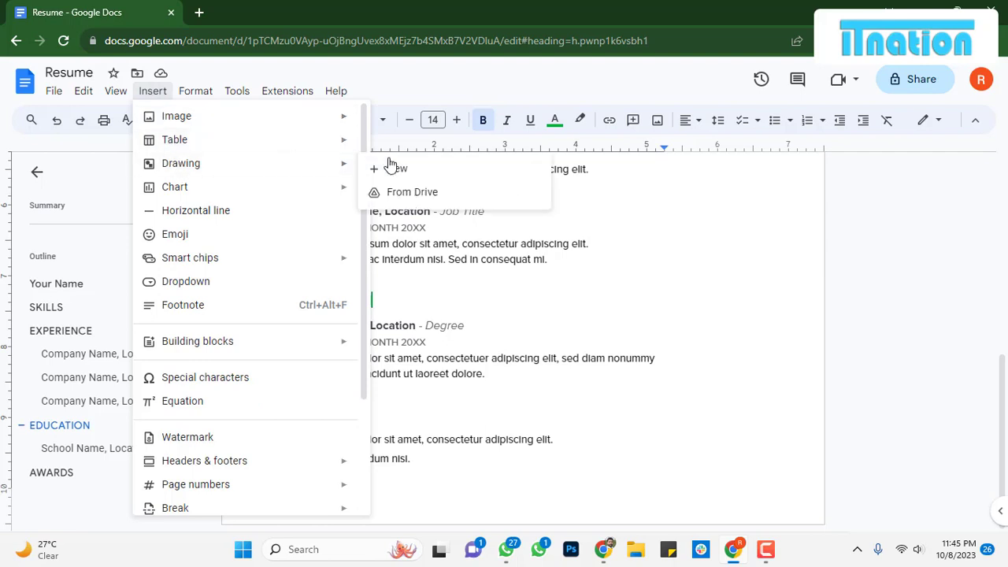
left_click(396, 168)
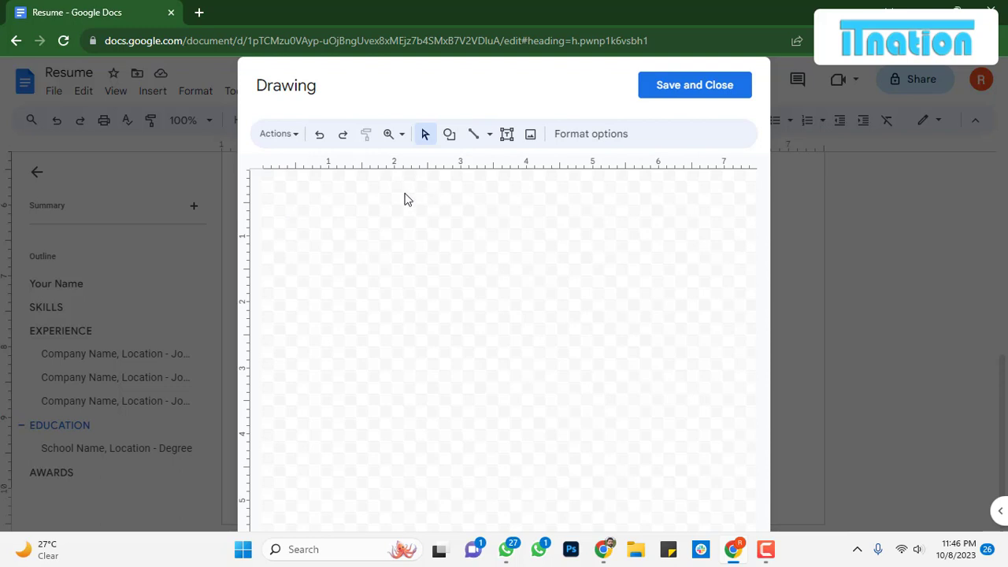
Draw a rectangle near the canvas top left and give it a gray fill.
left_click(450, 134)
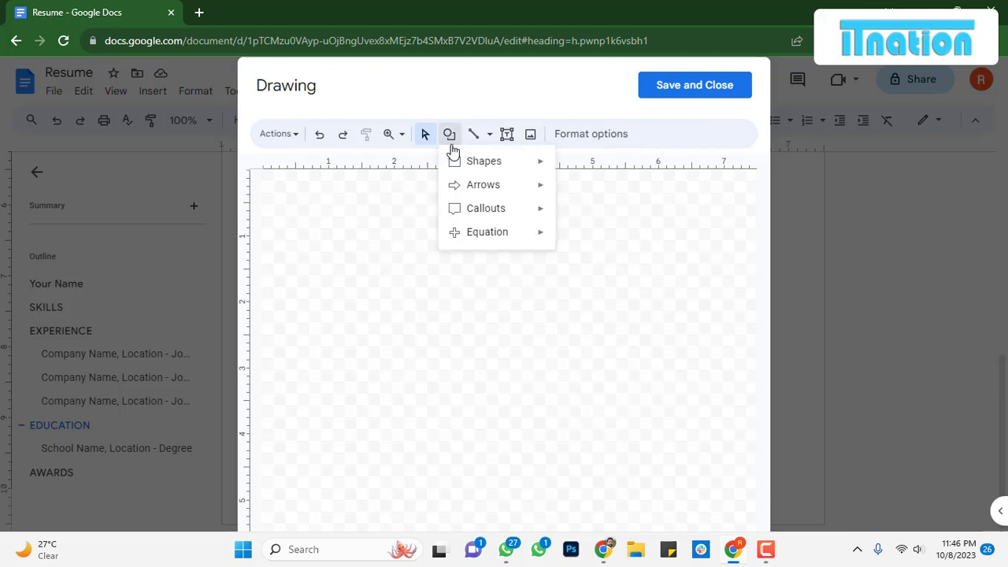
left_click(483, 161)
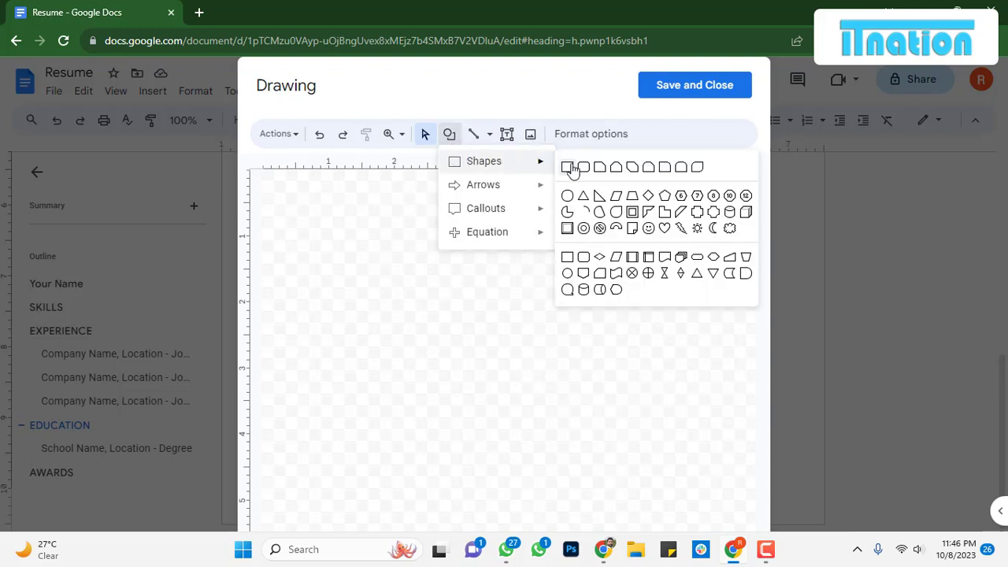
left_click(567, 166)
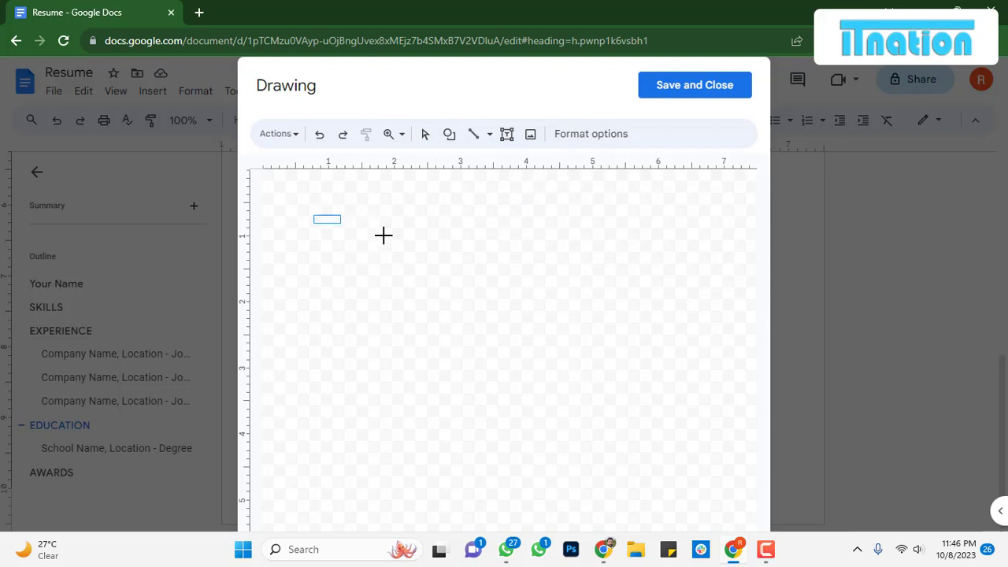
left_click_drag(313, 214, 441, 256)
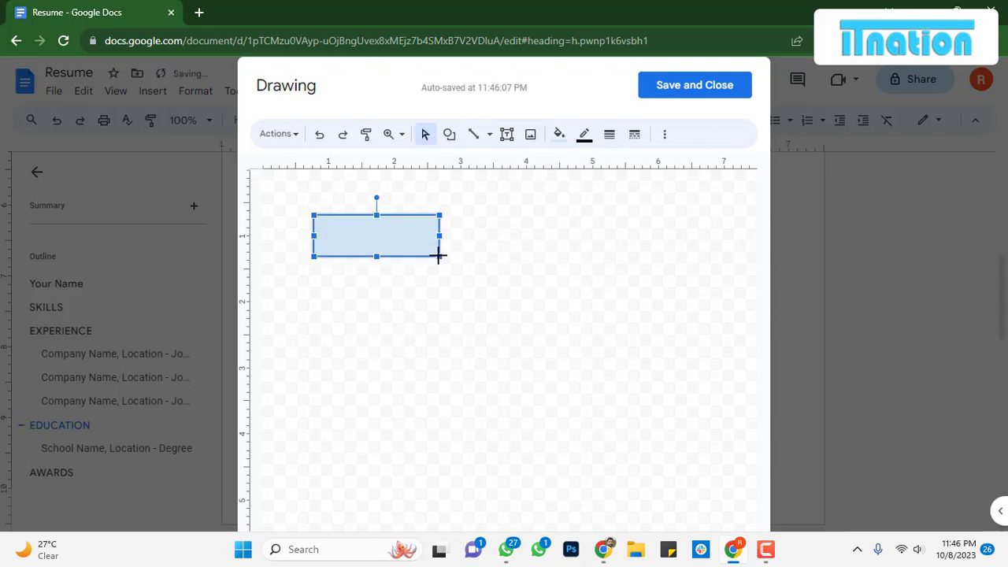
left_click(559, 134)
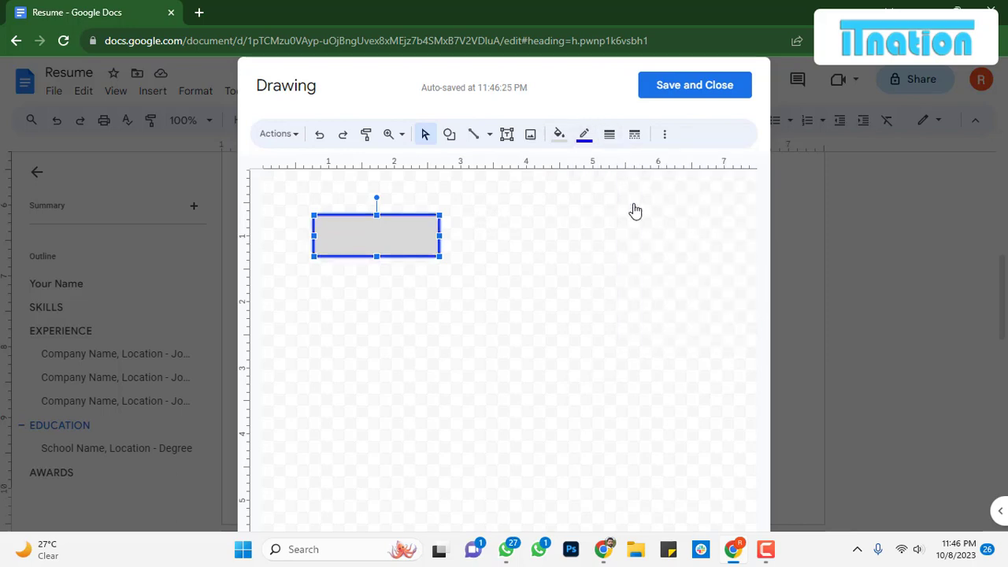
Drag the rectangle's corner handle to make it slightly wider.
left_click_drag(440, 256, 444, 258)
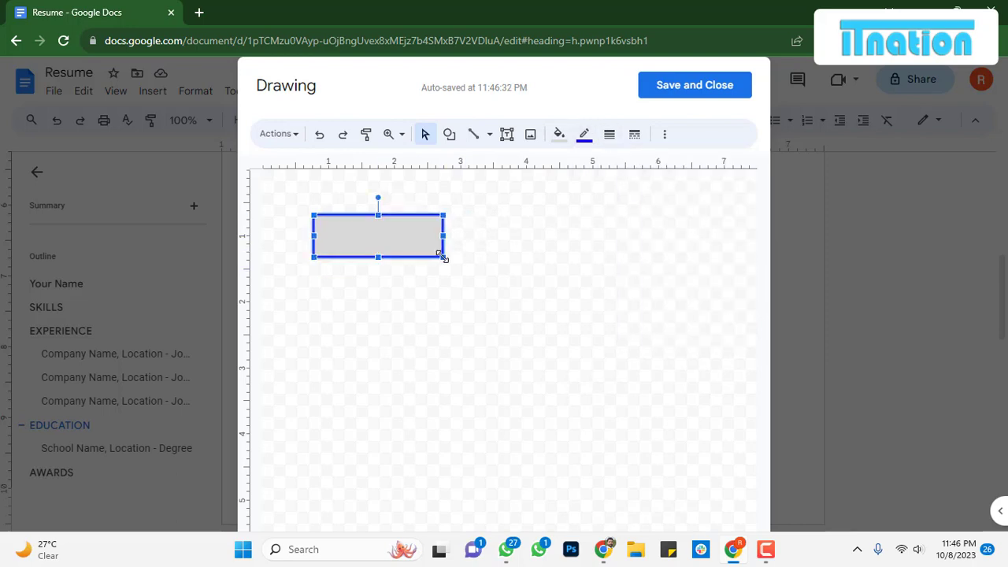
mouse_move(460, 256)
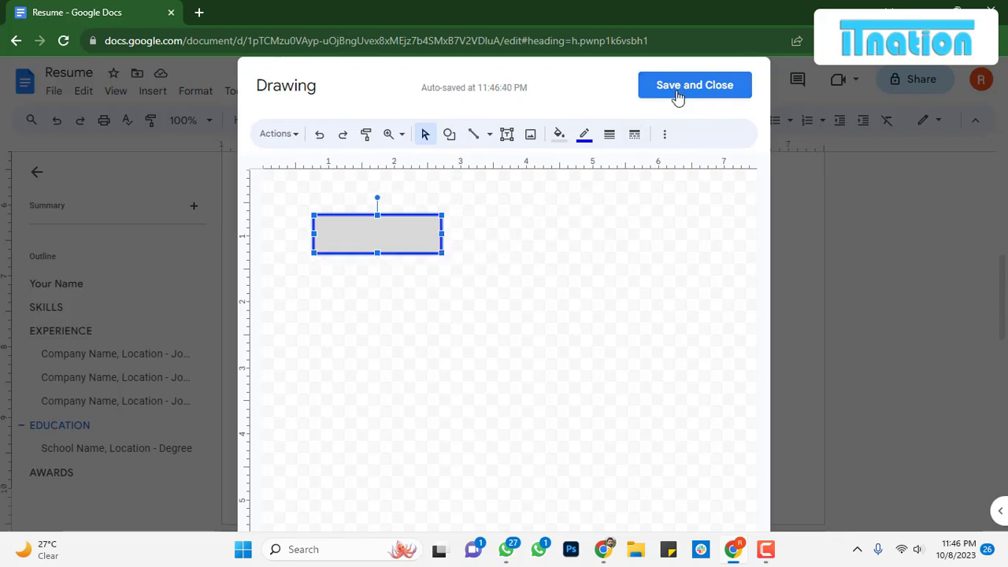
Save and close the drawing so the rectangle appears above EDUCATION.
left_click(693, 85)
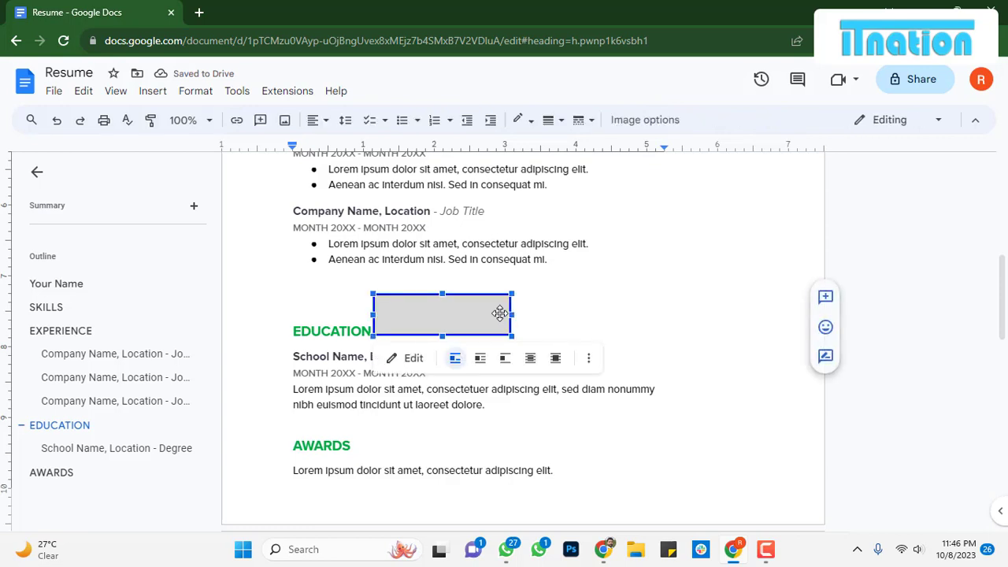
mouse_move(738, 189)
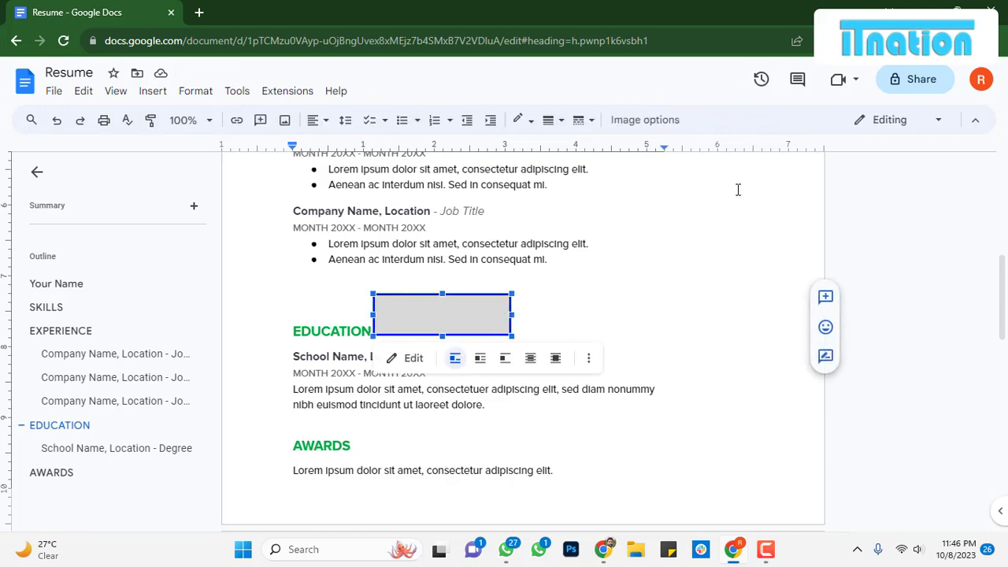
mouse_move(644, 119)
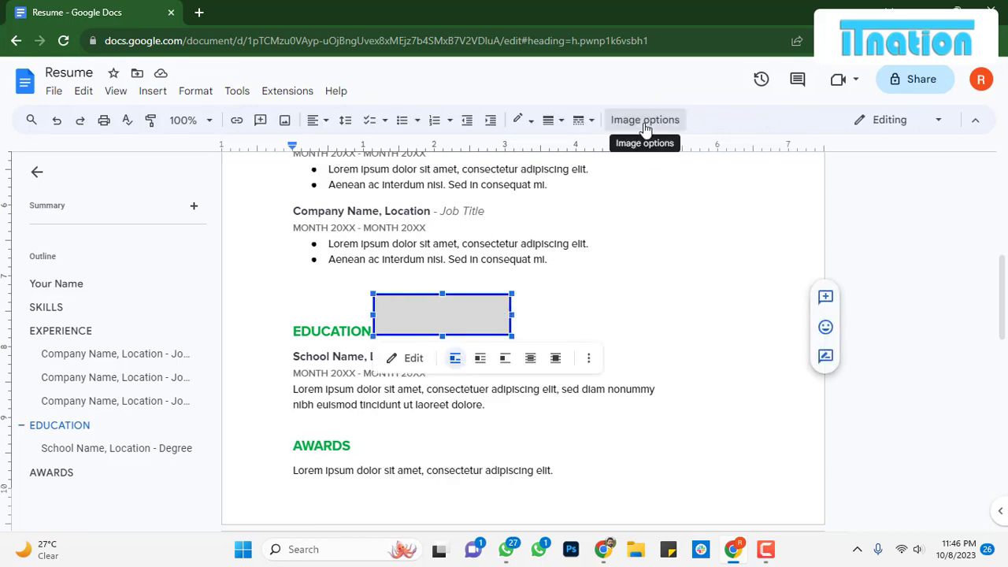
Open Image options for the rectangle drawing and expand Text Wrapping.
left_click(644, 119)
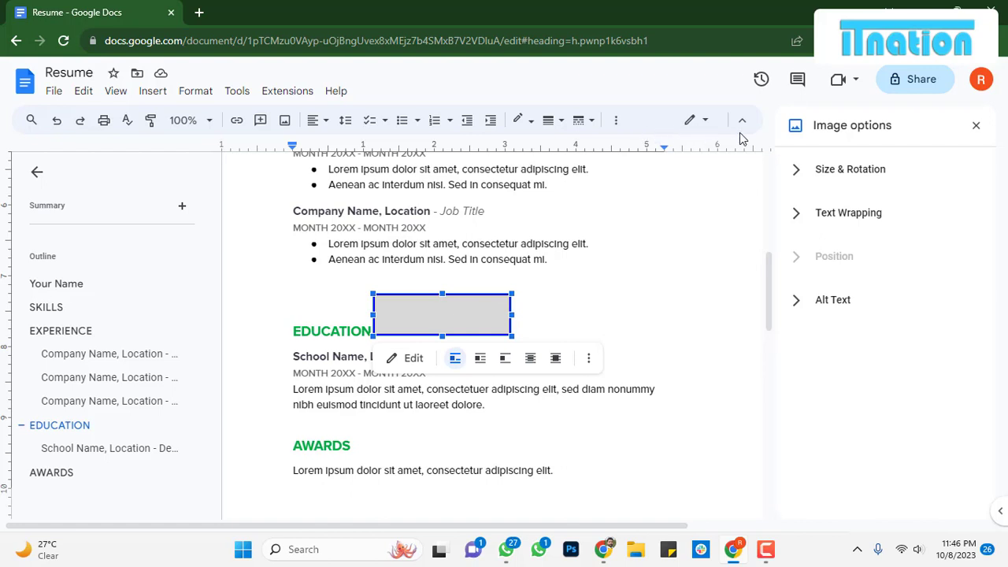
left_click(848, 213)
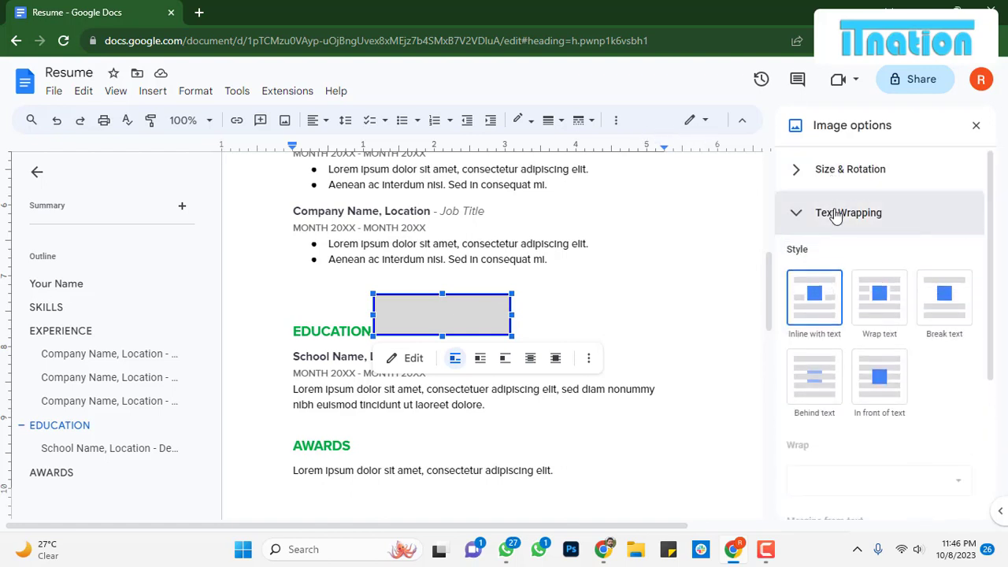